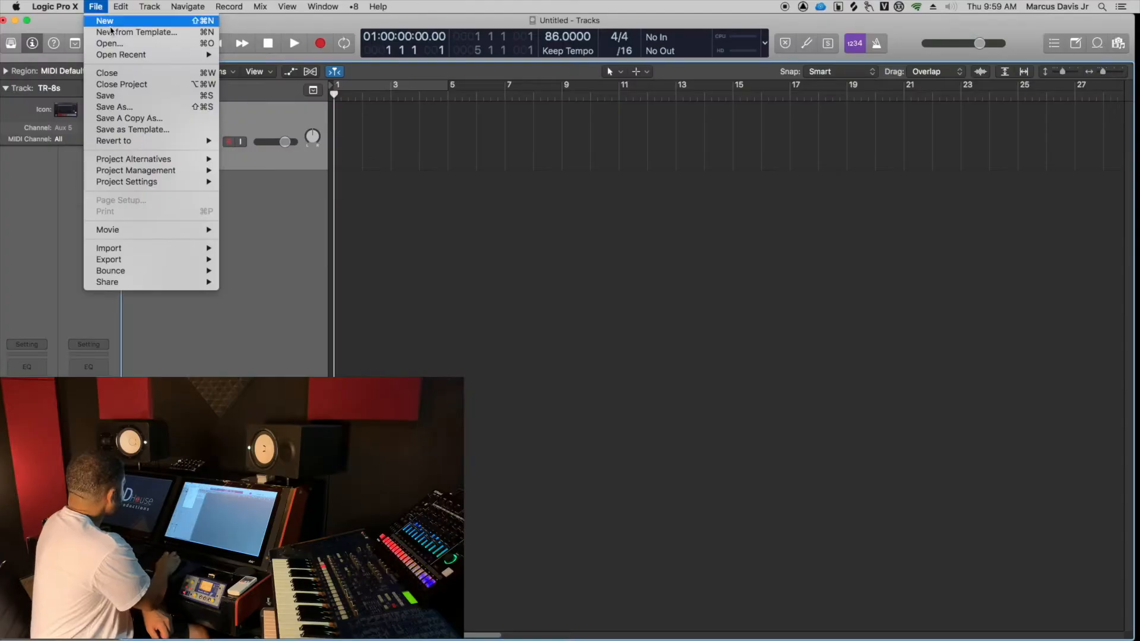
Step: Show the Audio preferences where the TR-8S is output and input device at a 512-sample buffer
click(55, 7)
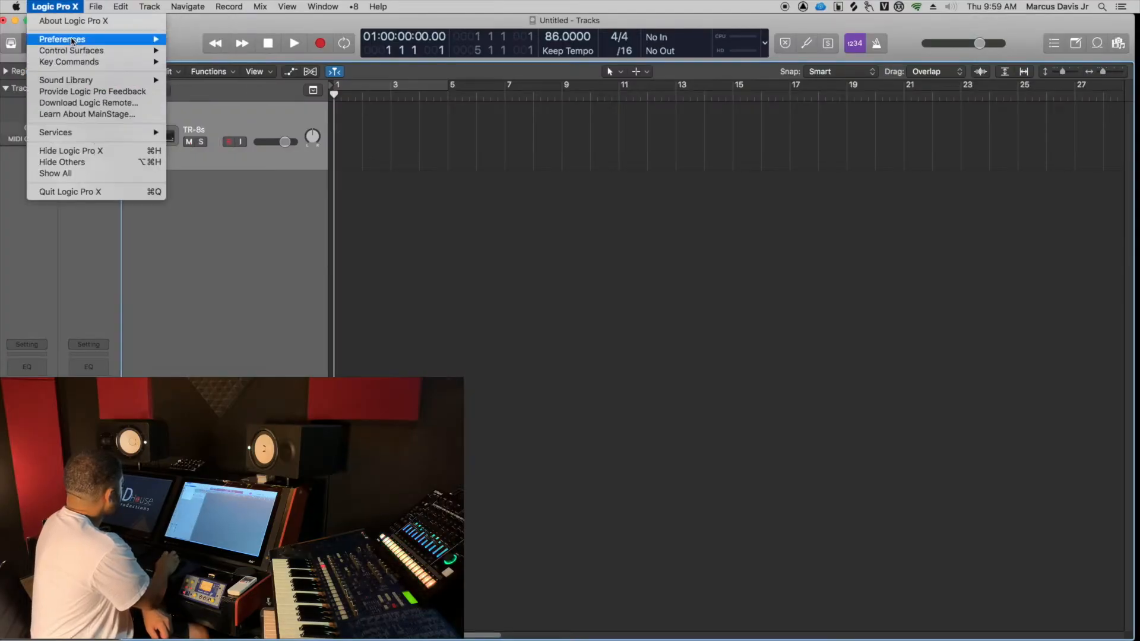
click(62, 39)
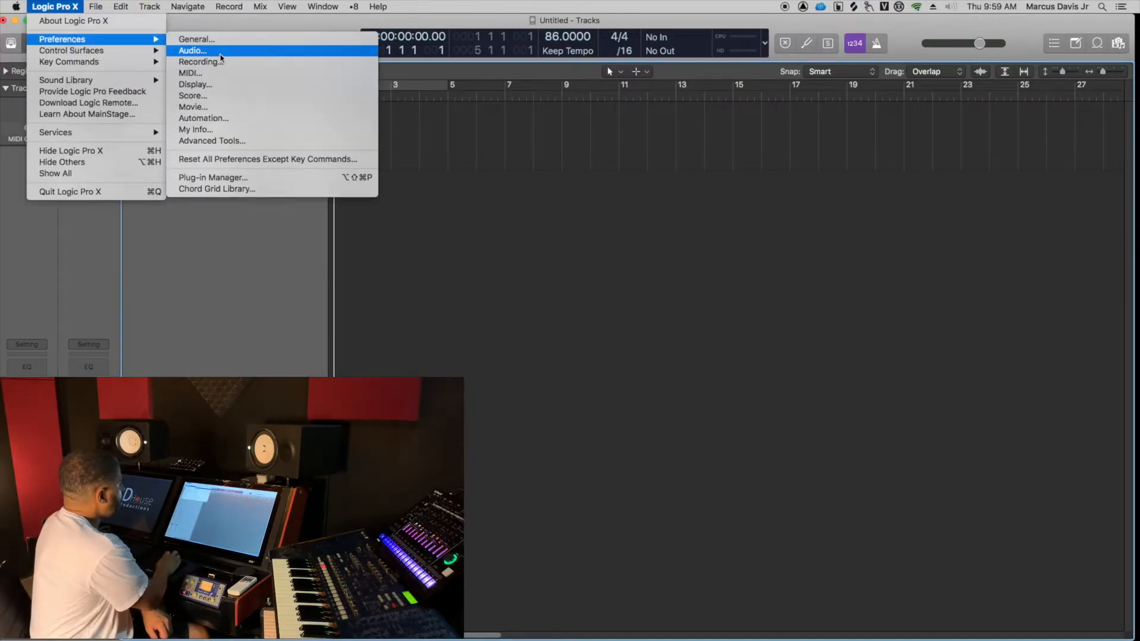
click(193, 50)
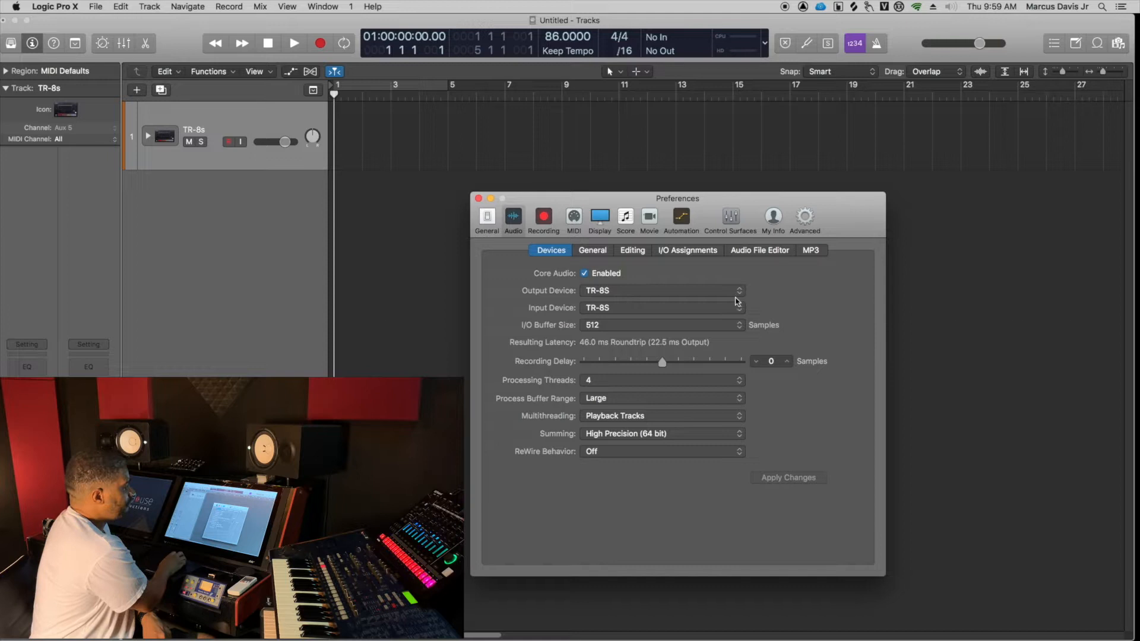
click(738, 290)
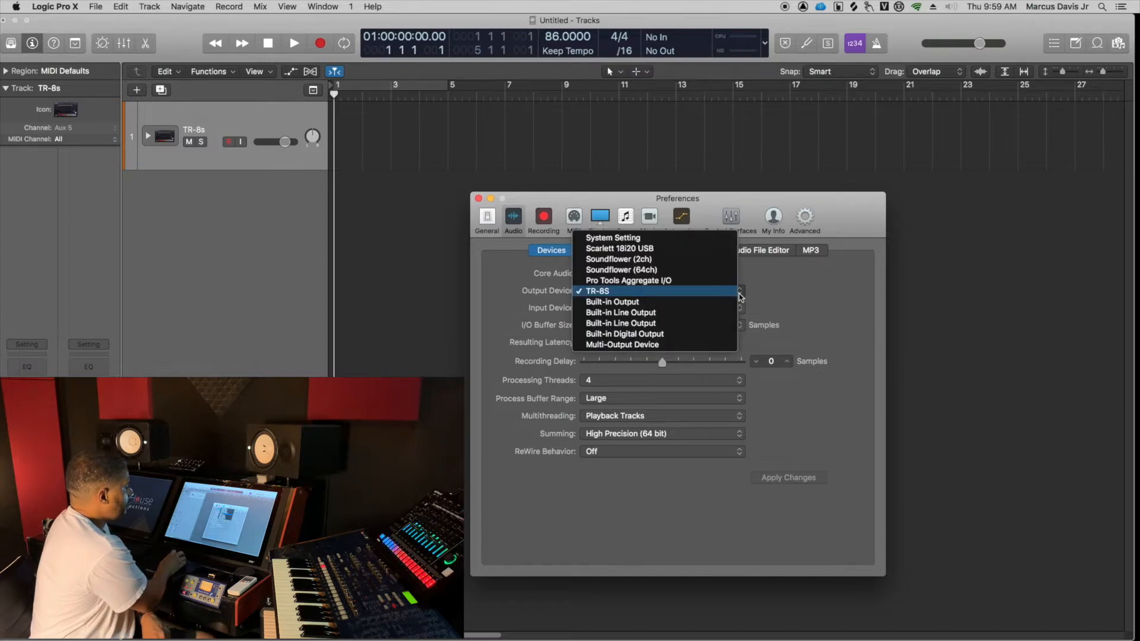
mouse_move(665, 295)
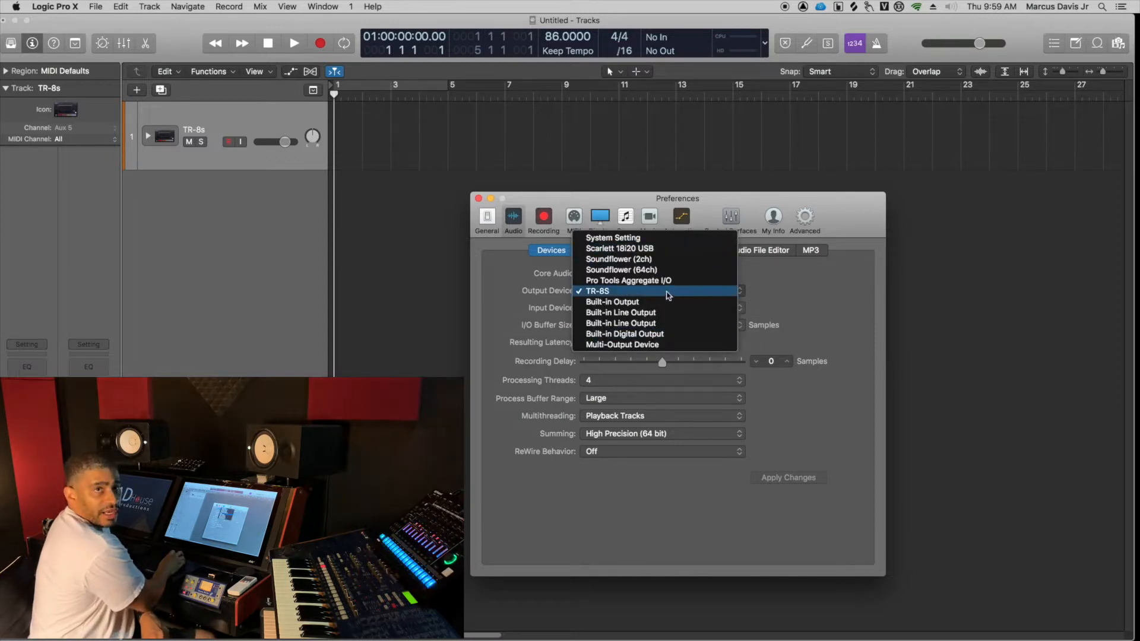
click(597, 290)
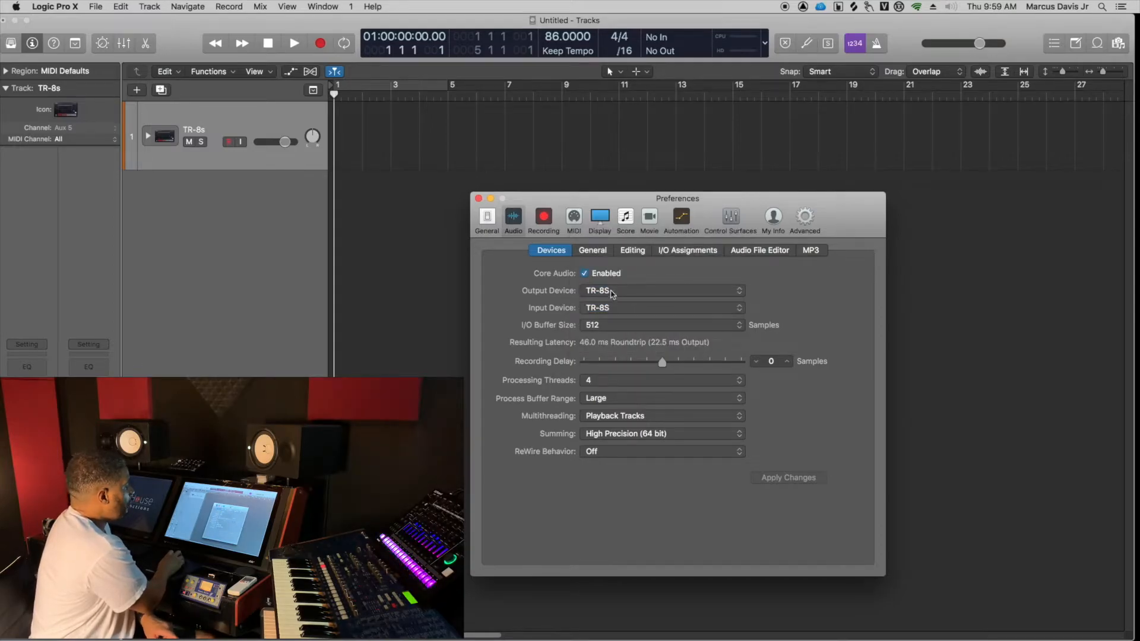
mouse_move(660, 310)
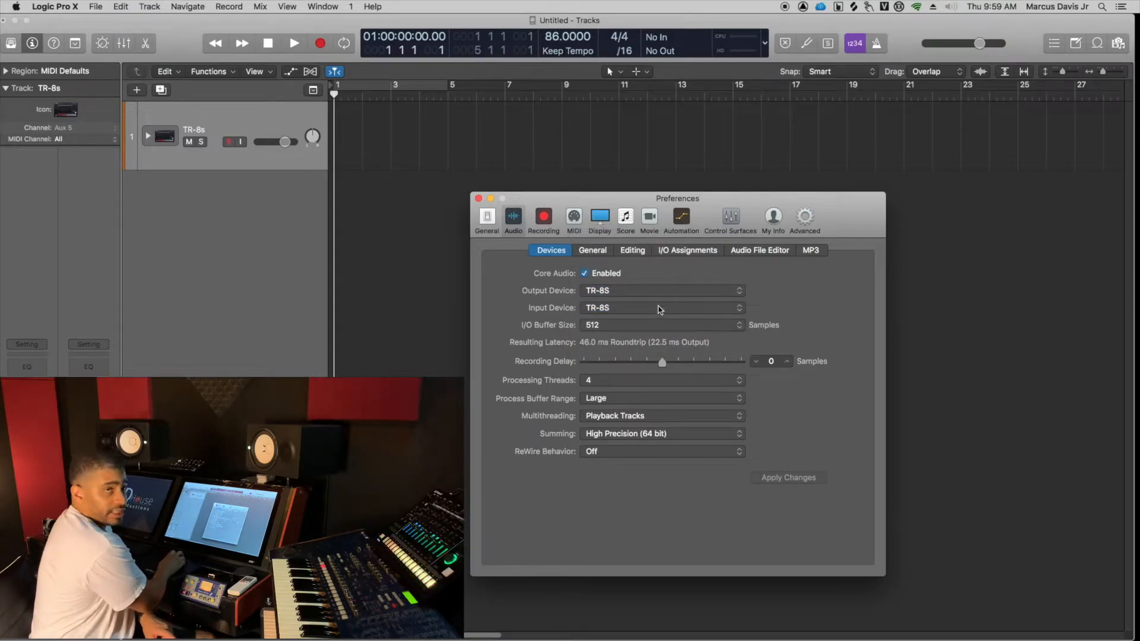